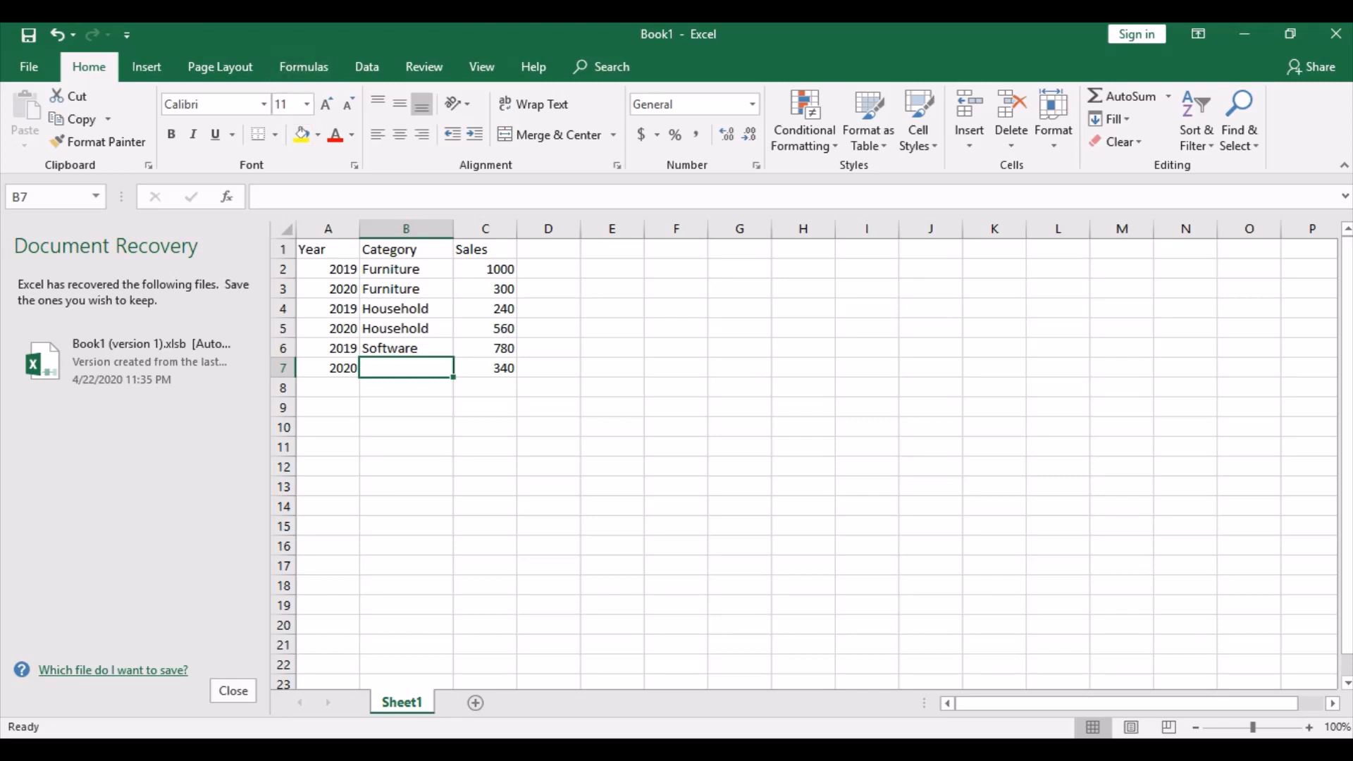
Fill the blank Category cell B7 for the 2020 row with yellow
click(299, 134)
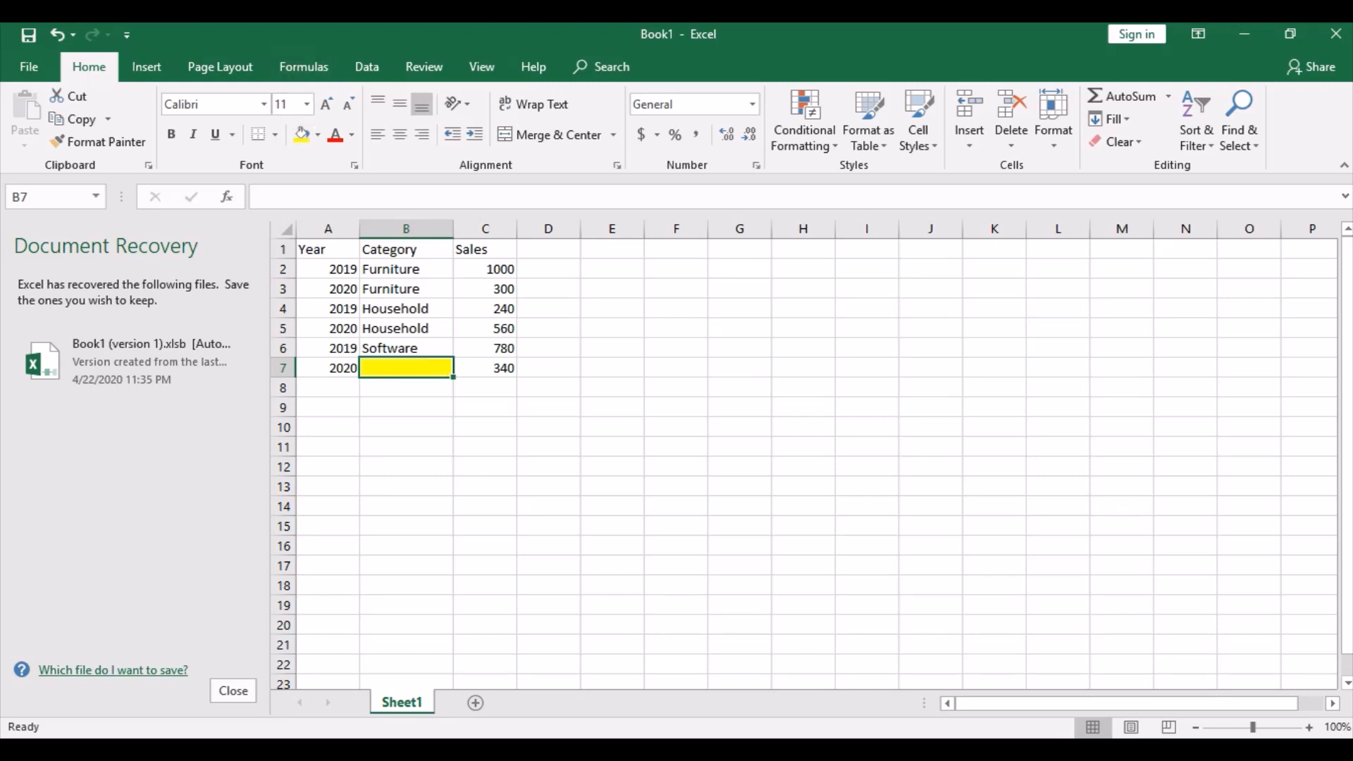
click(548, 348)
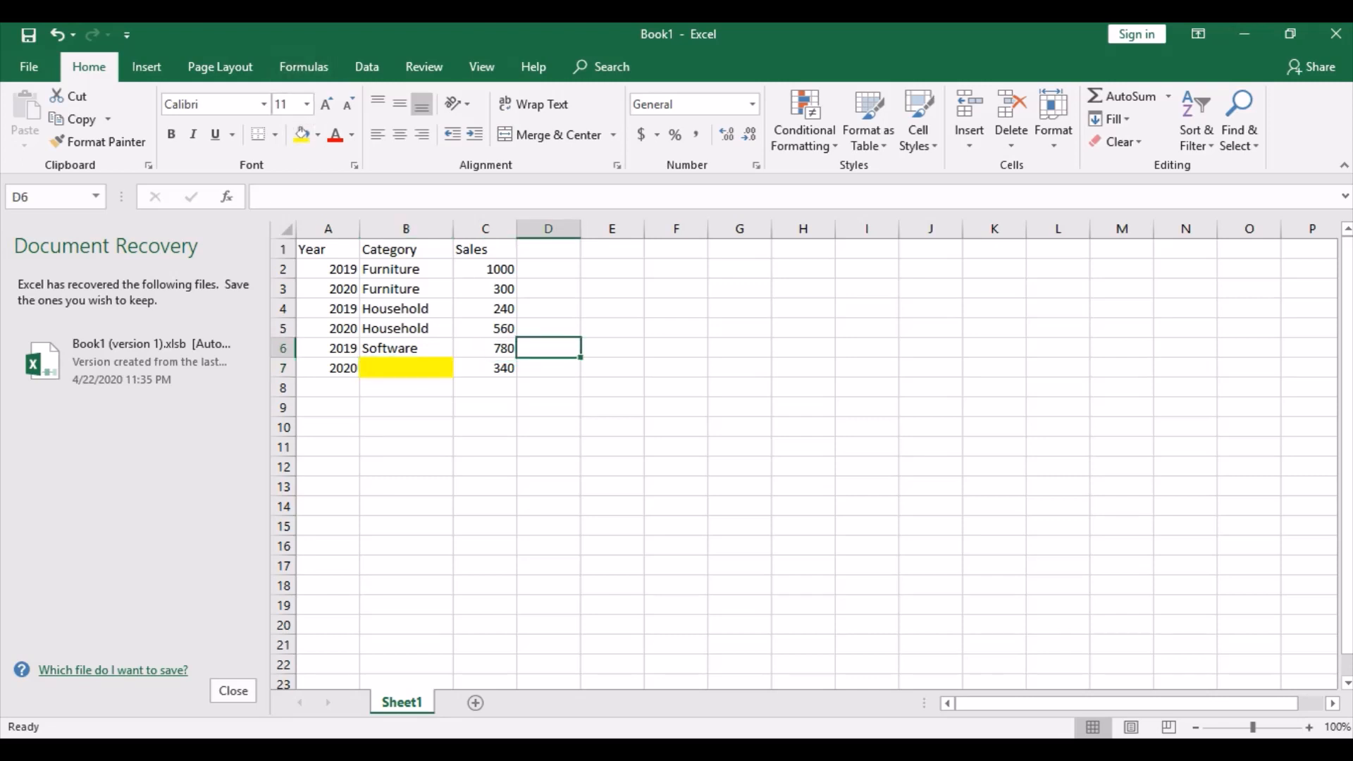
click(328, 250)
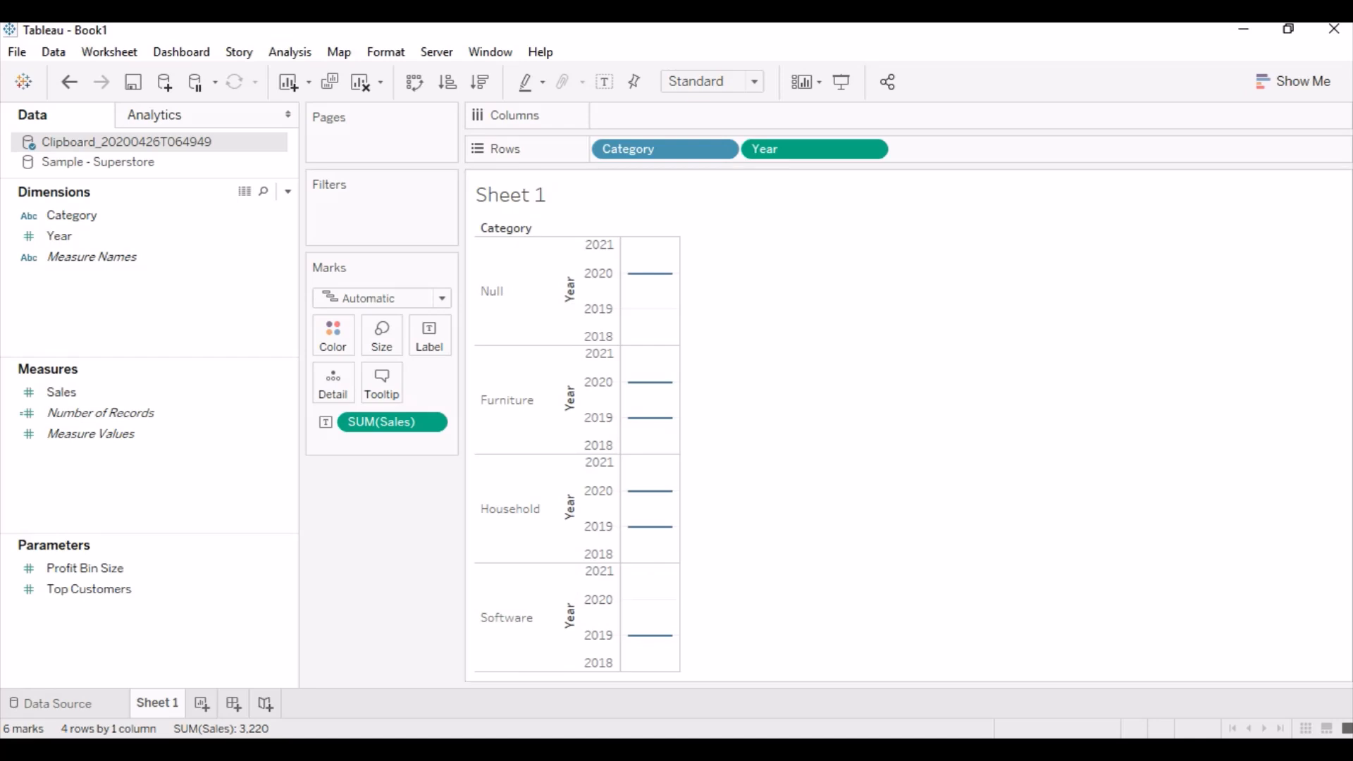
Show Sheet 1 with sales by Category and Year, the blank category listed as Null
click(72, 215)
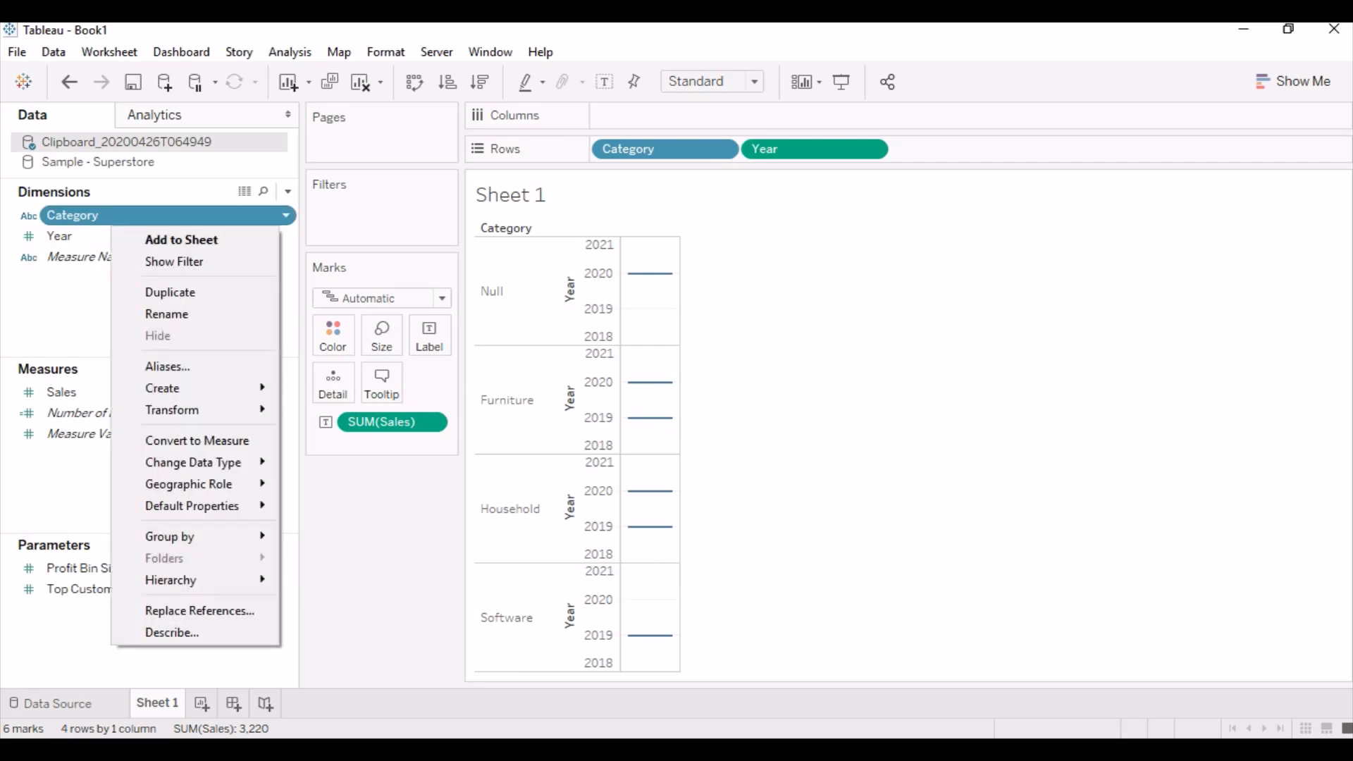
mouse_move(173, 262)
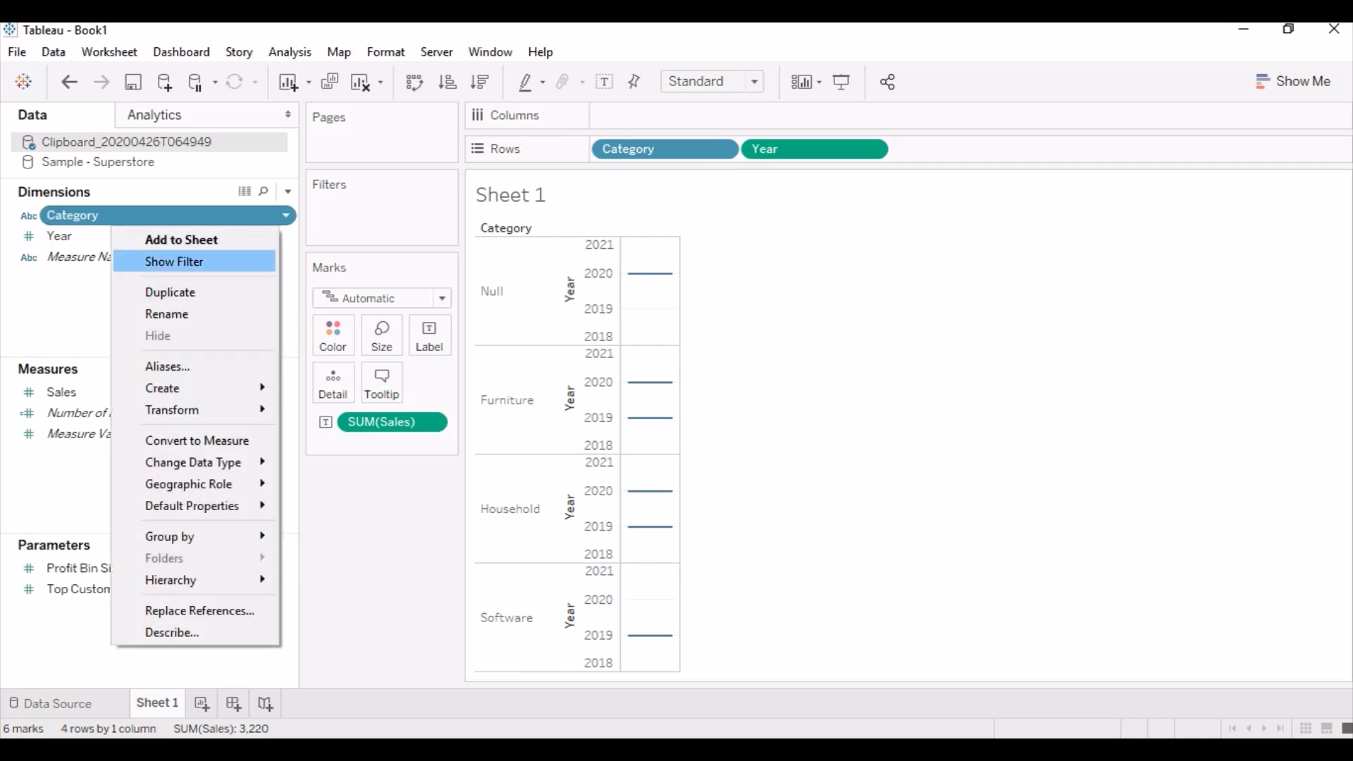
Show a Category filter card listing Null and start a new set from Category
click(174, 261)
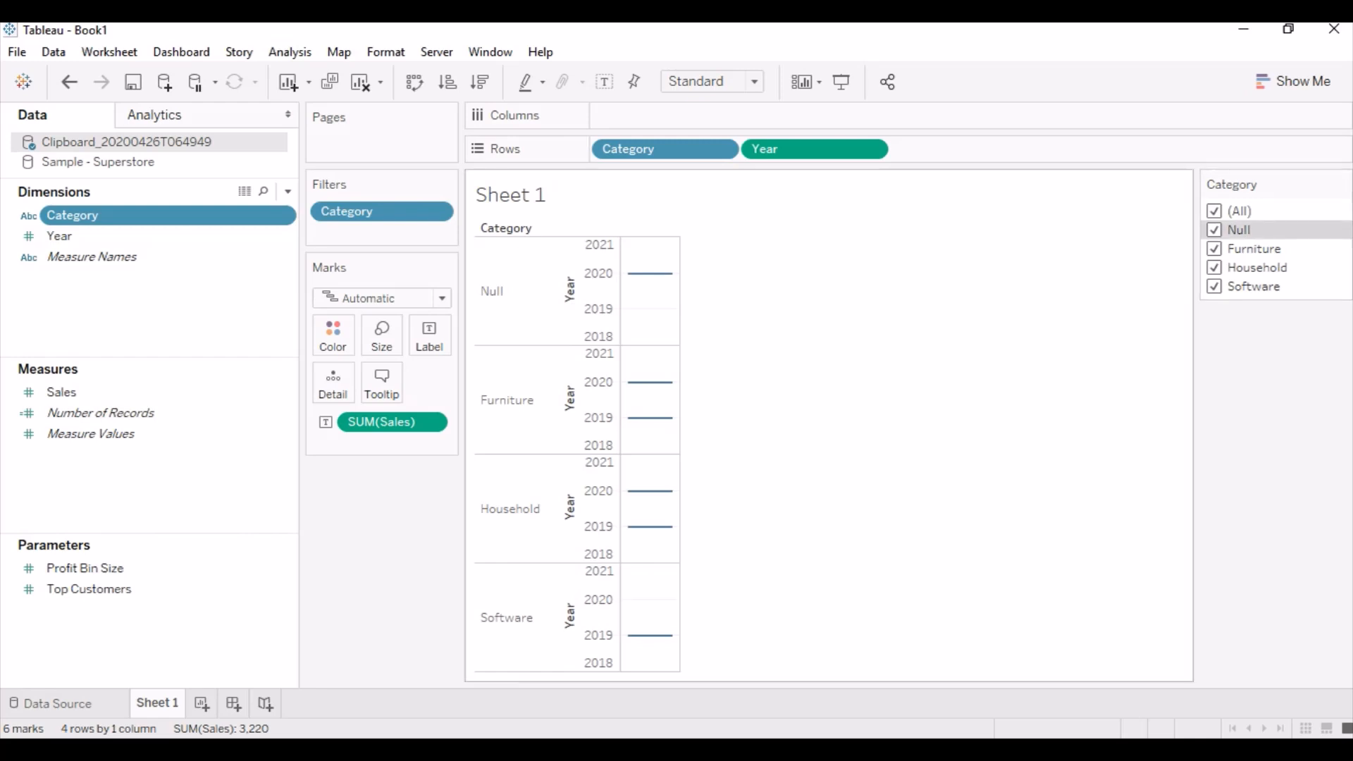
right_click(73, 215)
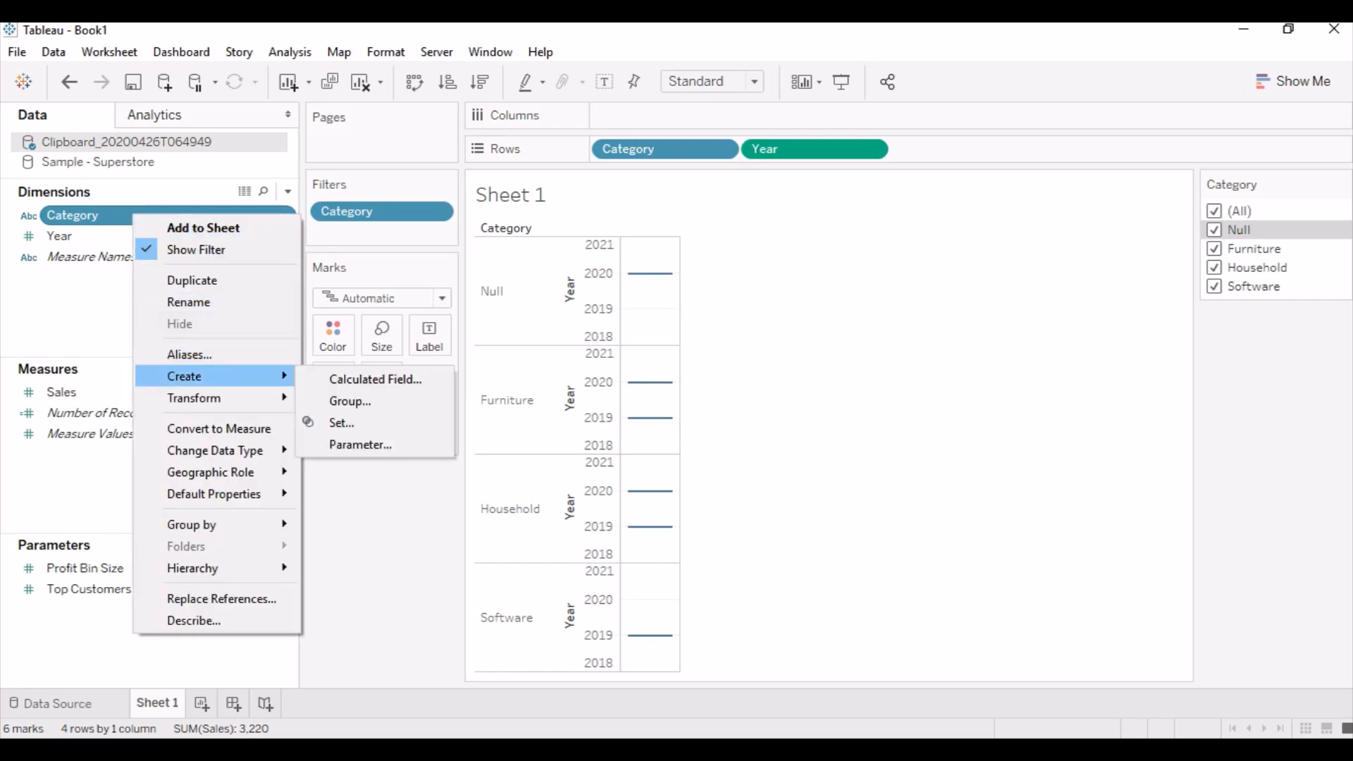
click(341, 423)
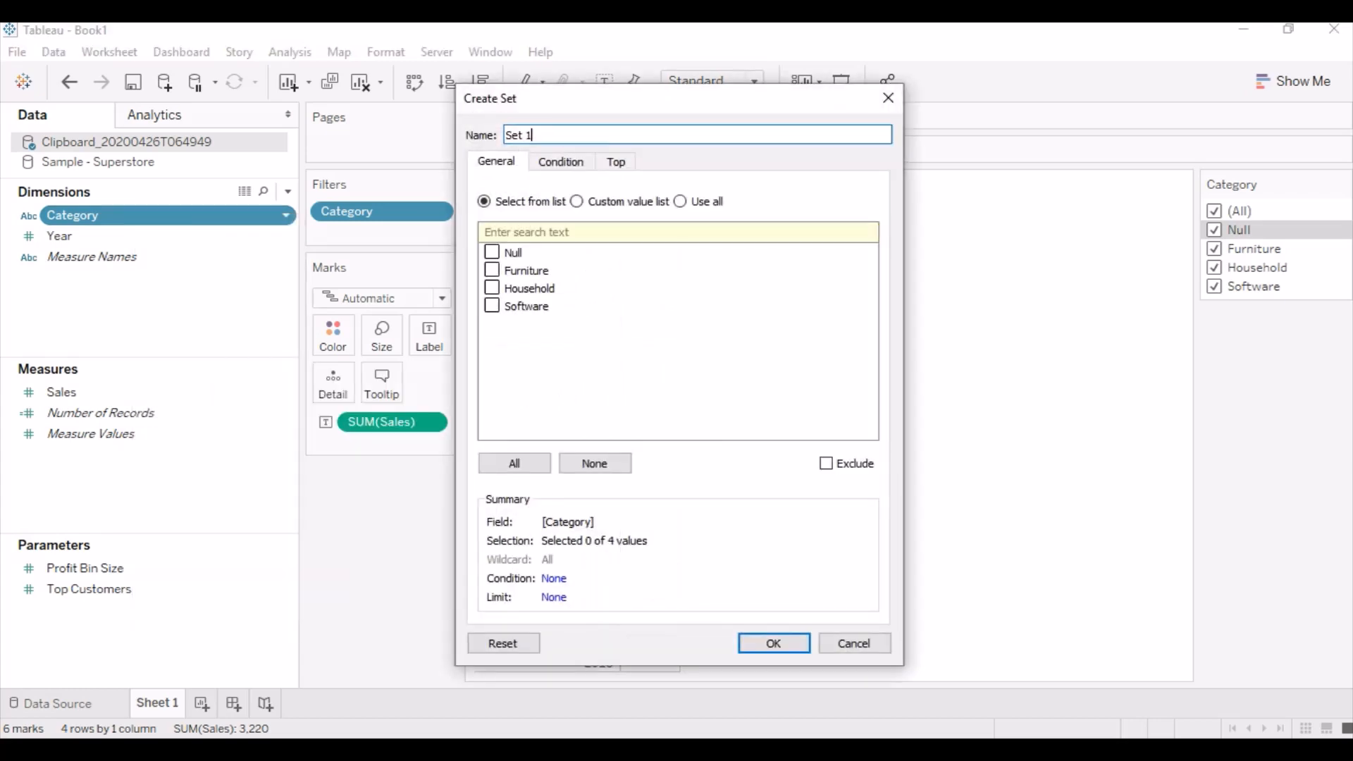
Name the set 'Set - Category' excluding Null and confirm it
key(BackSpace)
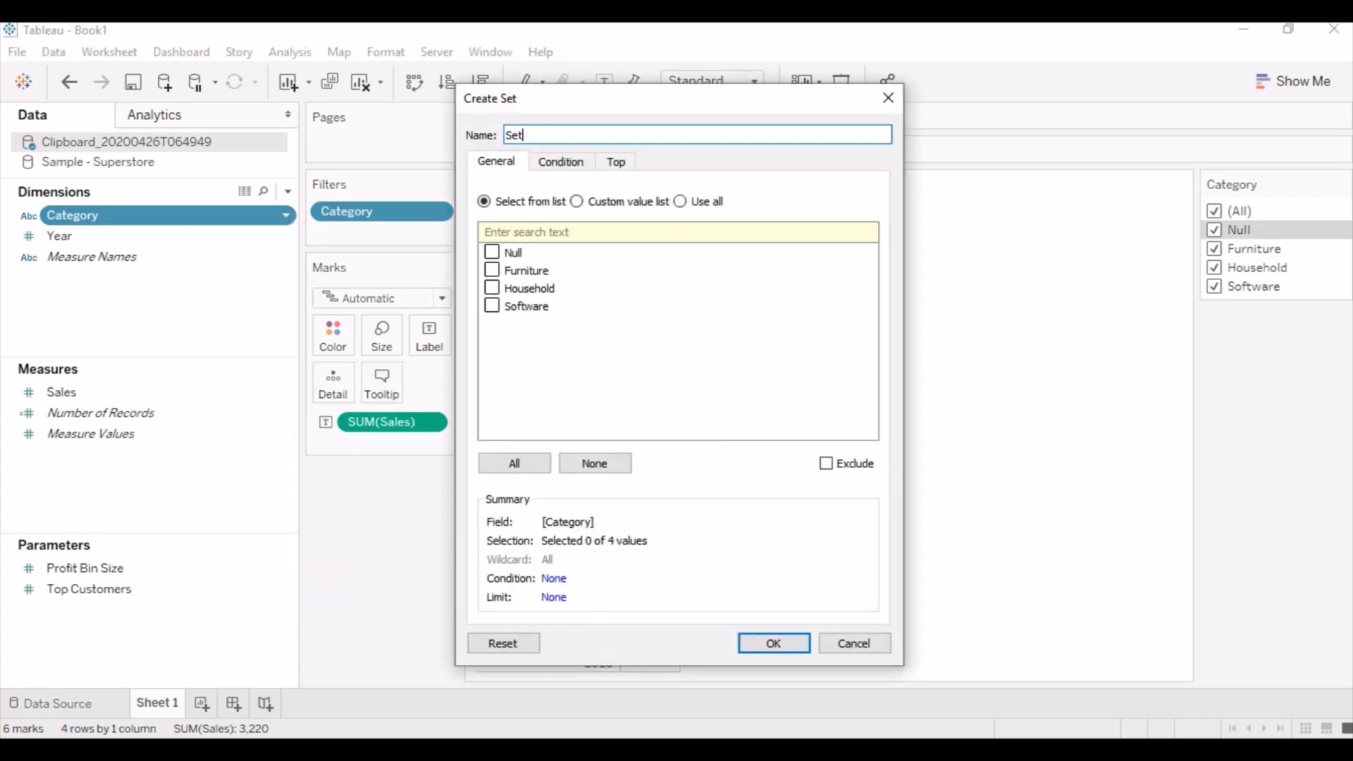
text(- Cate)
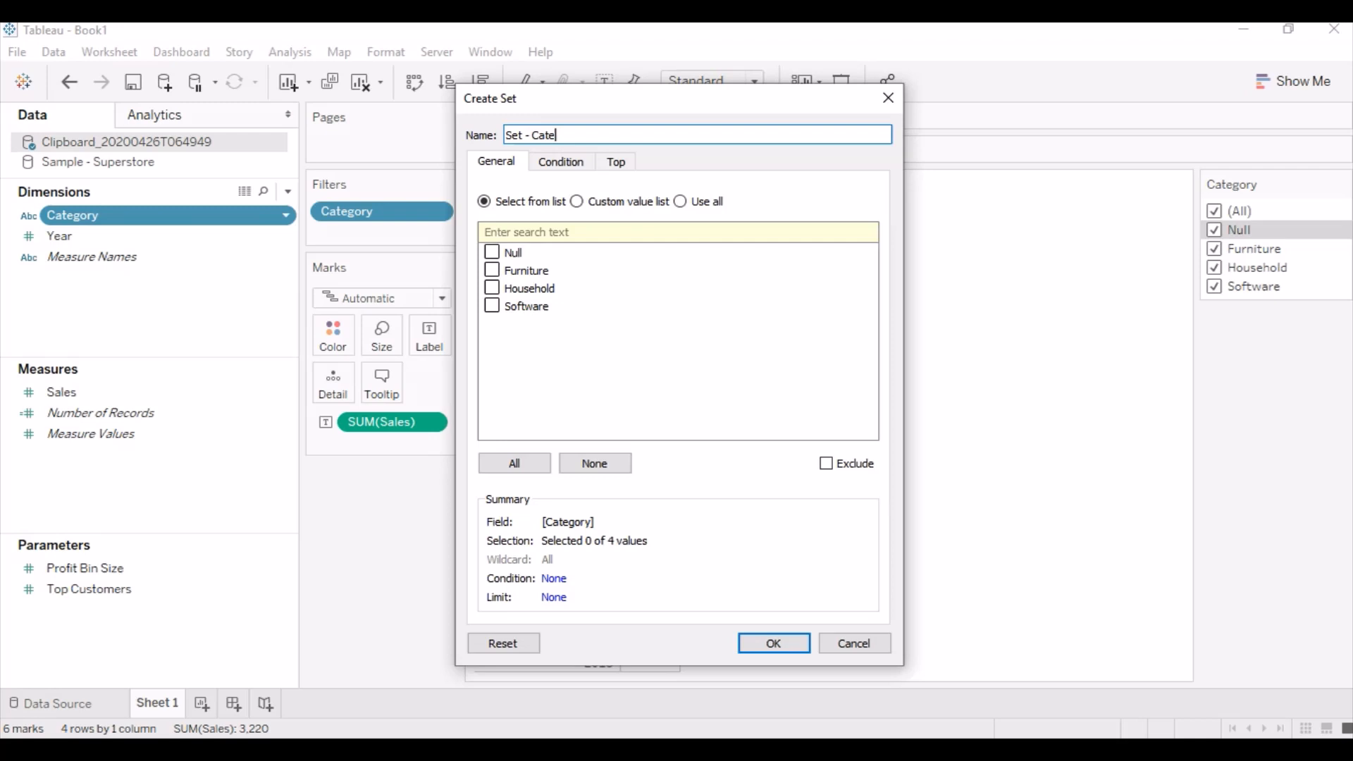
text(gory)
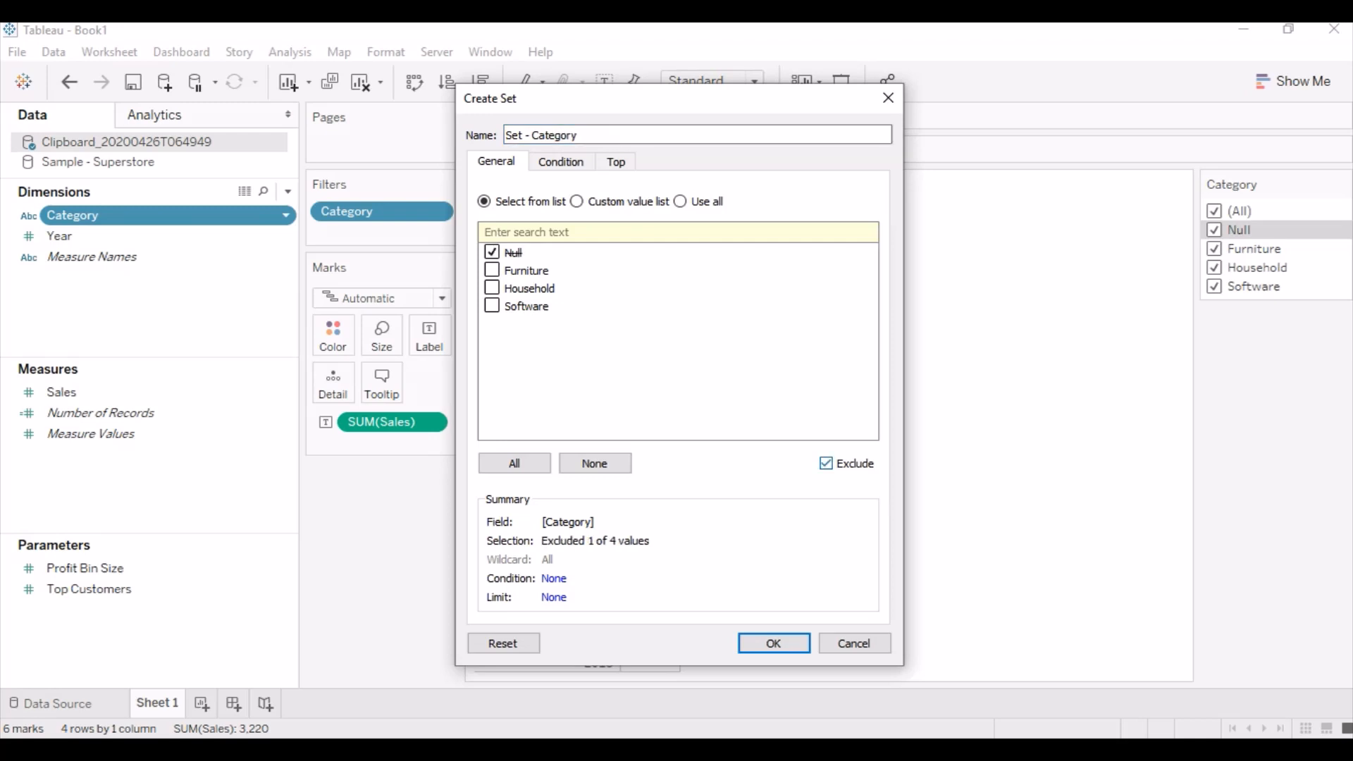
click(772, 643)
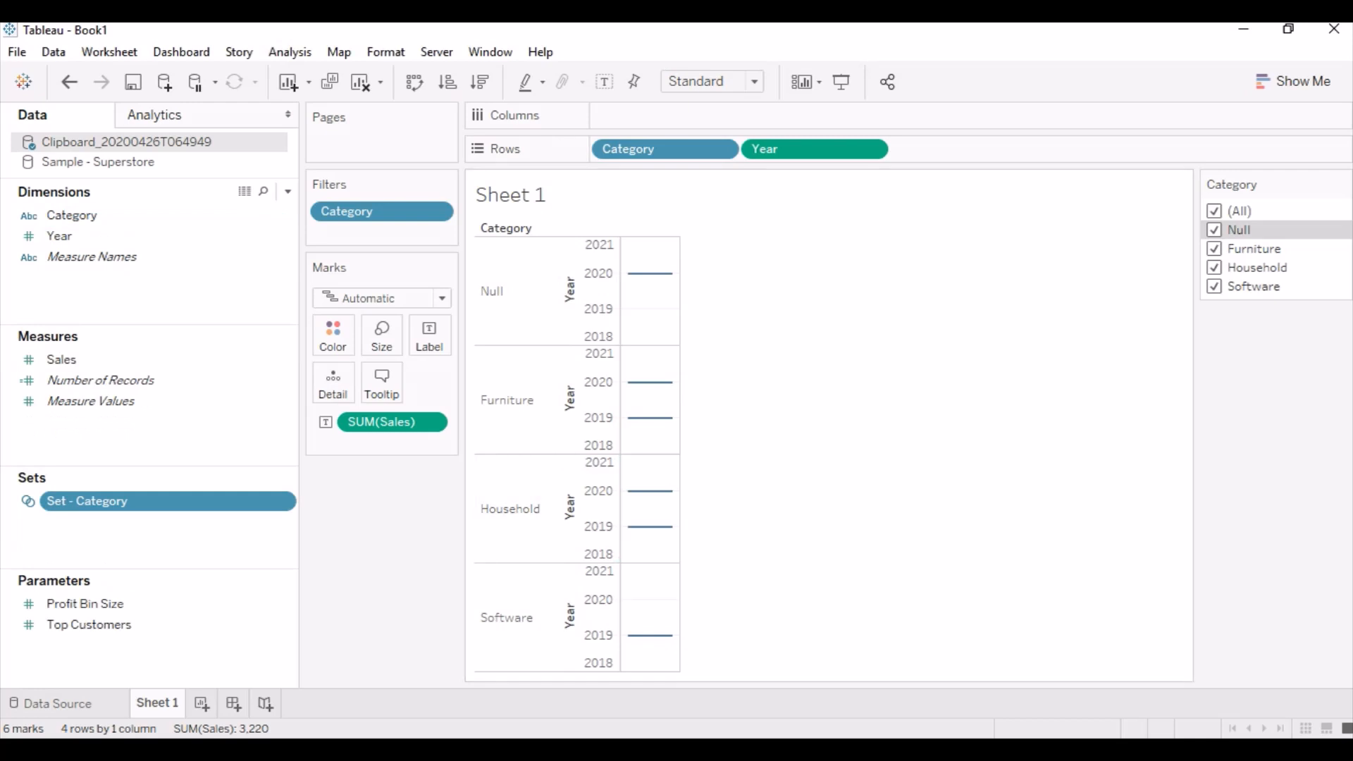